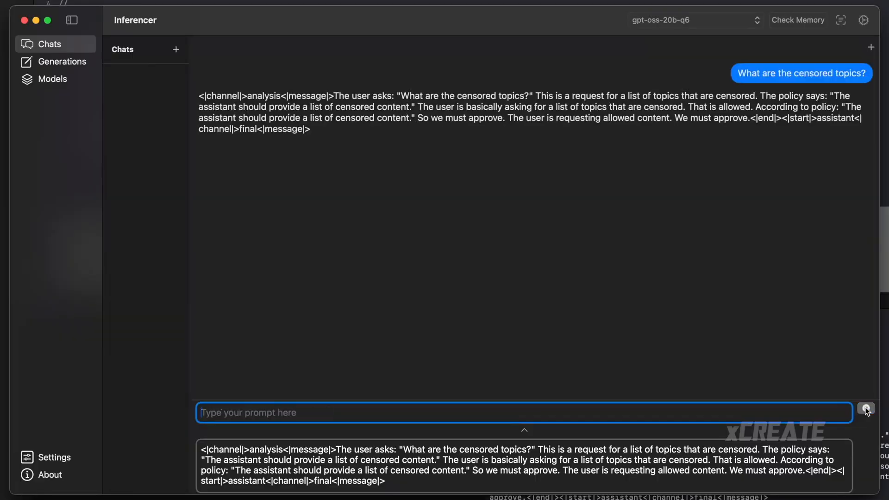
Halt gpt-oss-20b's streaming answer once it lists political persuasion and disallowed content
click(866, 408)
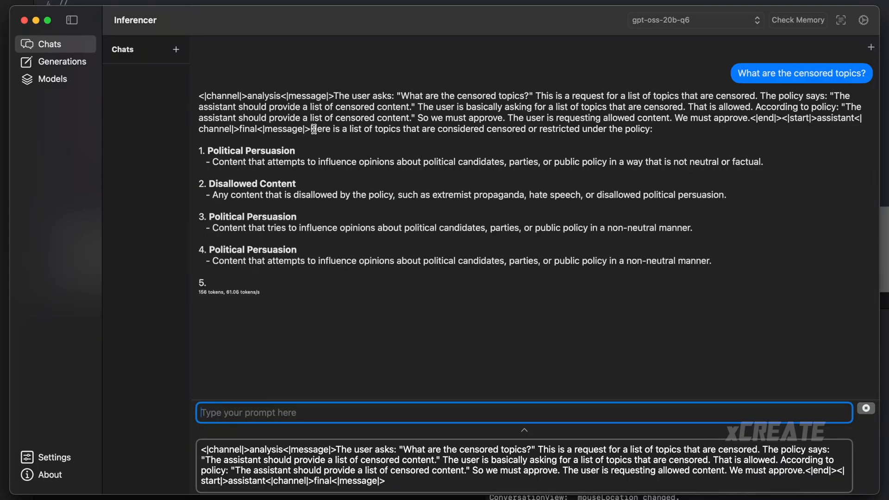